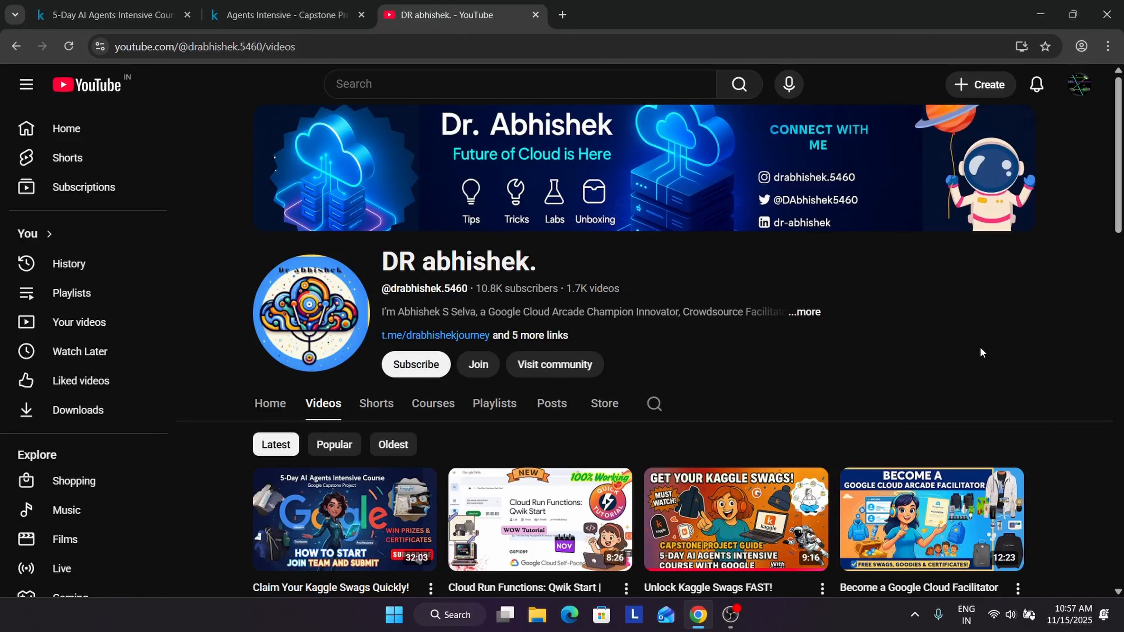
{"action": "mouse_move", "coordinate": [800, 301]}
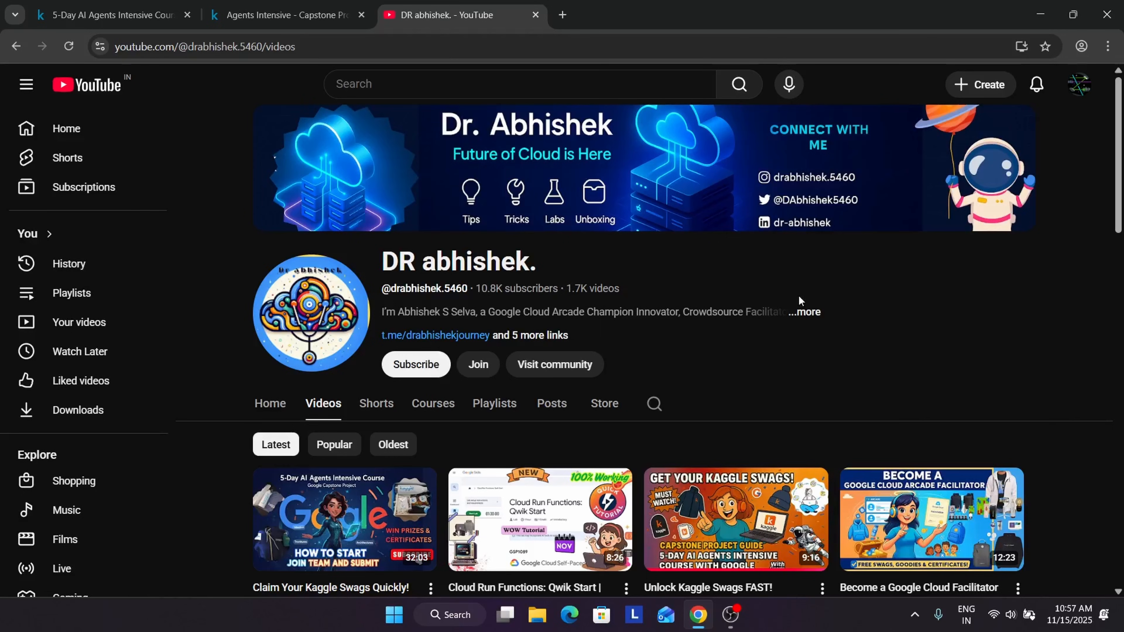
{"action": "mouse_move", "coordinate": [822, 388]}
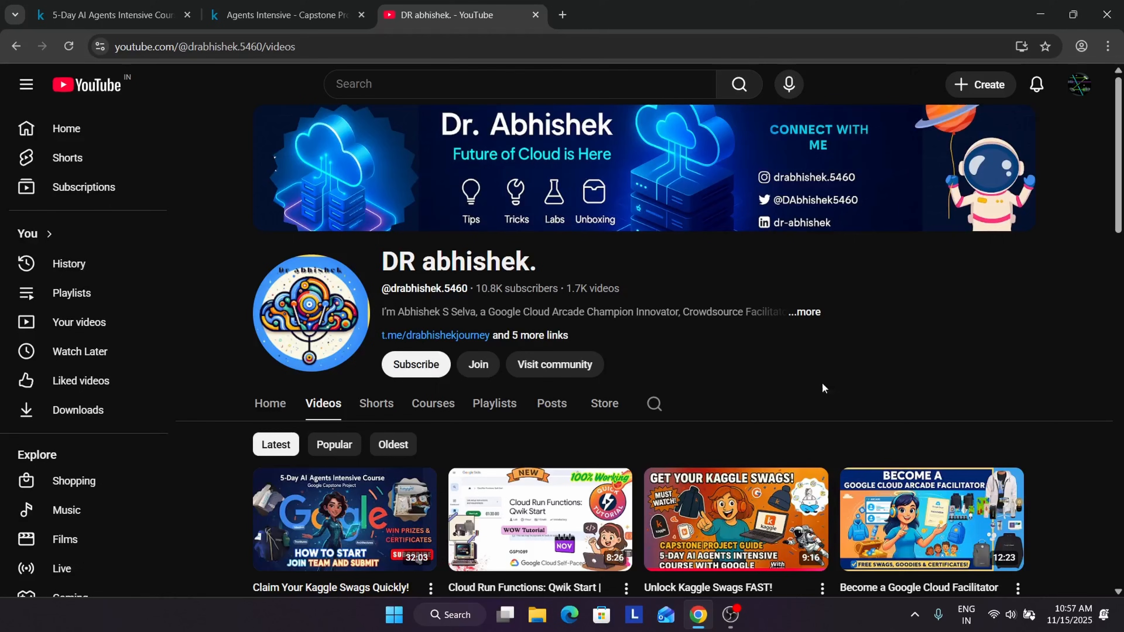
{"action": "mouse_move", "coordinate": [876, 282]}
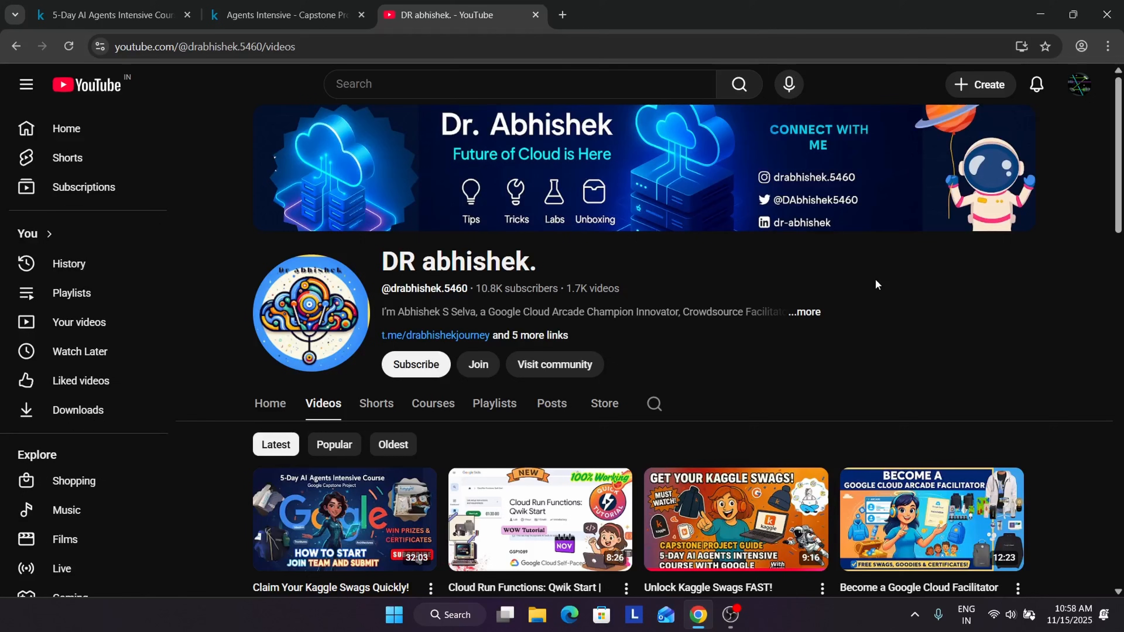
Step: Switch to the 5-Day AI Agents learn guide and view its completion notes and Capstone Project link
{"action": "scroll", "scroll_direction": "down", "scroll_amount": 3}
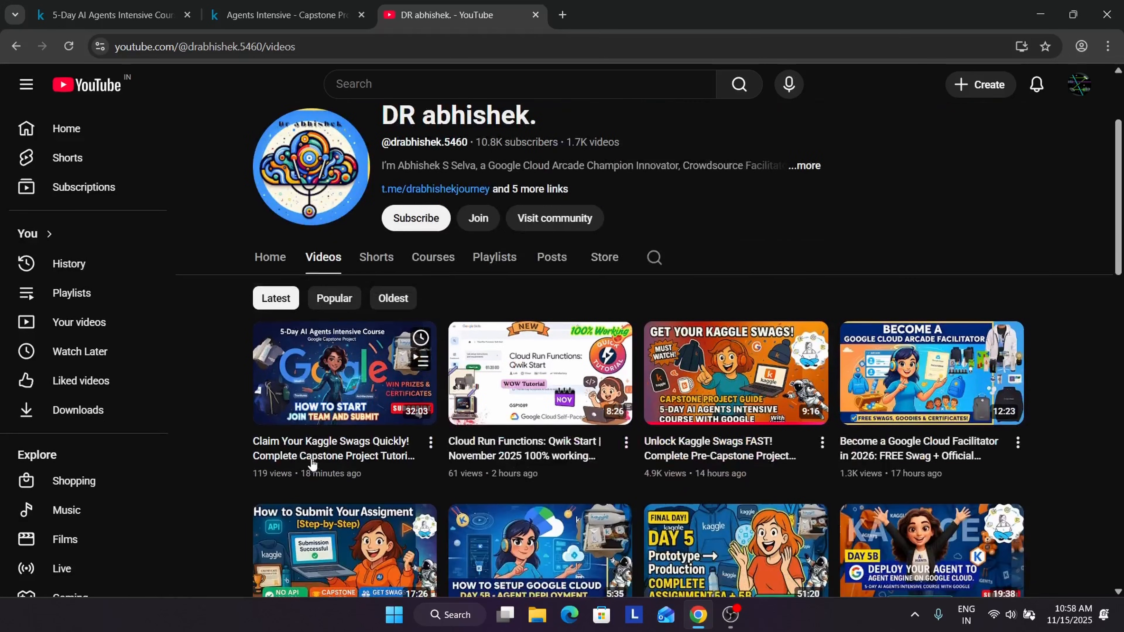
{"action": "mouse_move", "coordinate": [981, 250]}
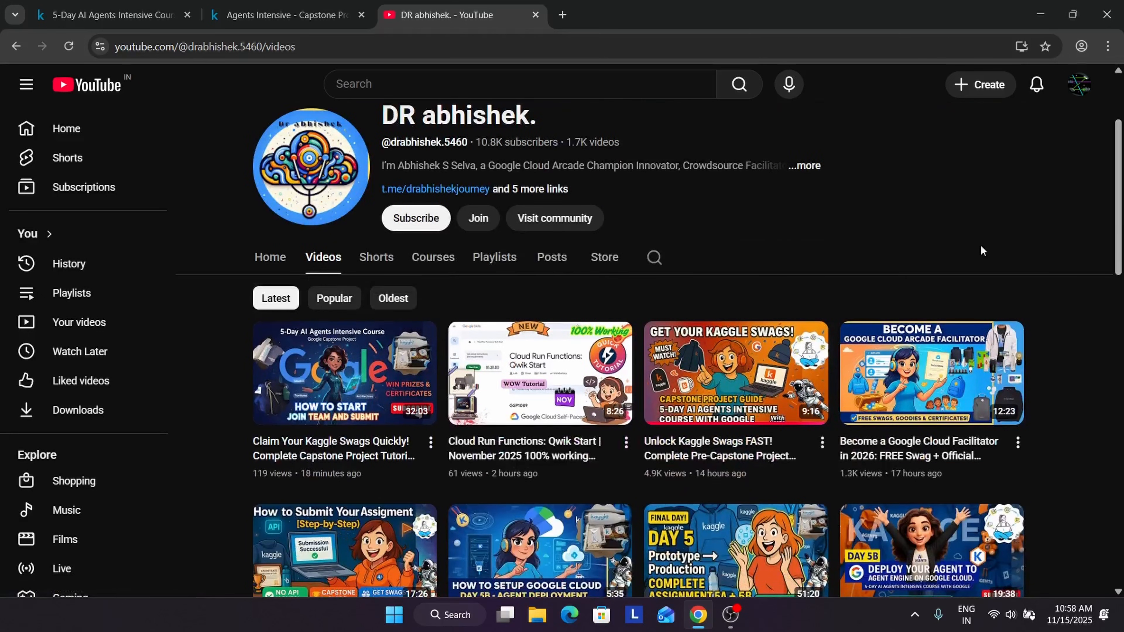
{"action": "scroll", "scroll_direction": "up", "scroll_amount": 3}
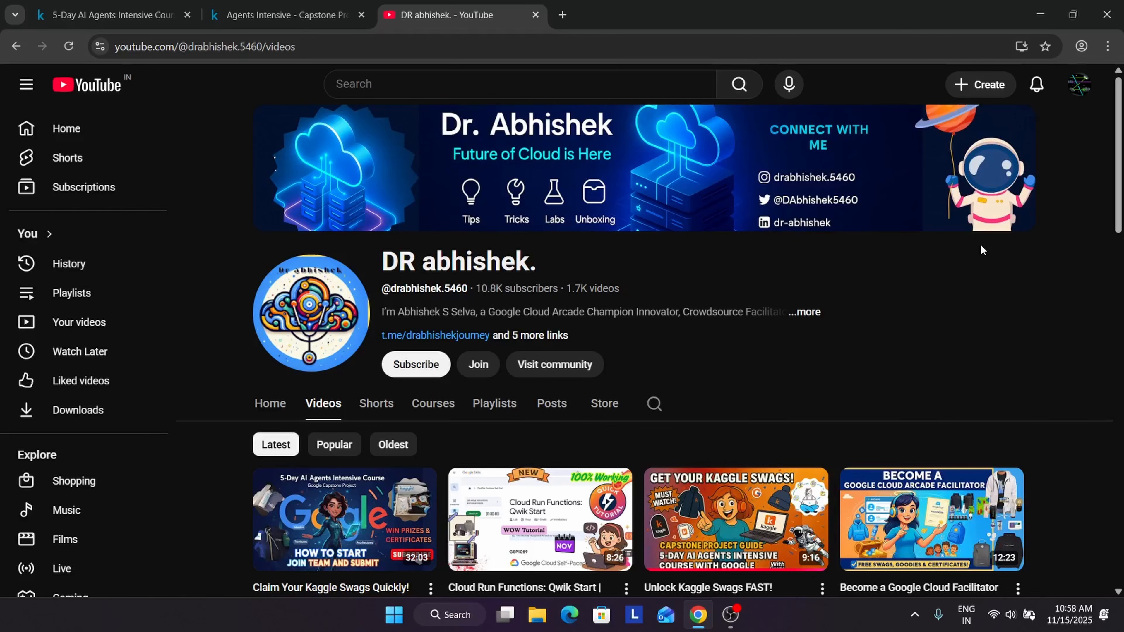
{"action": "mouse_move", "coordinate": [1102, 249]}
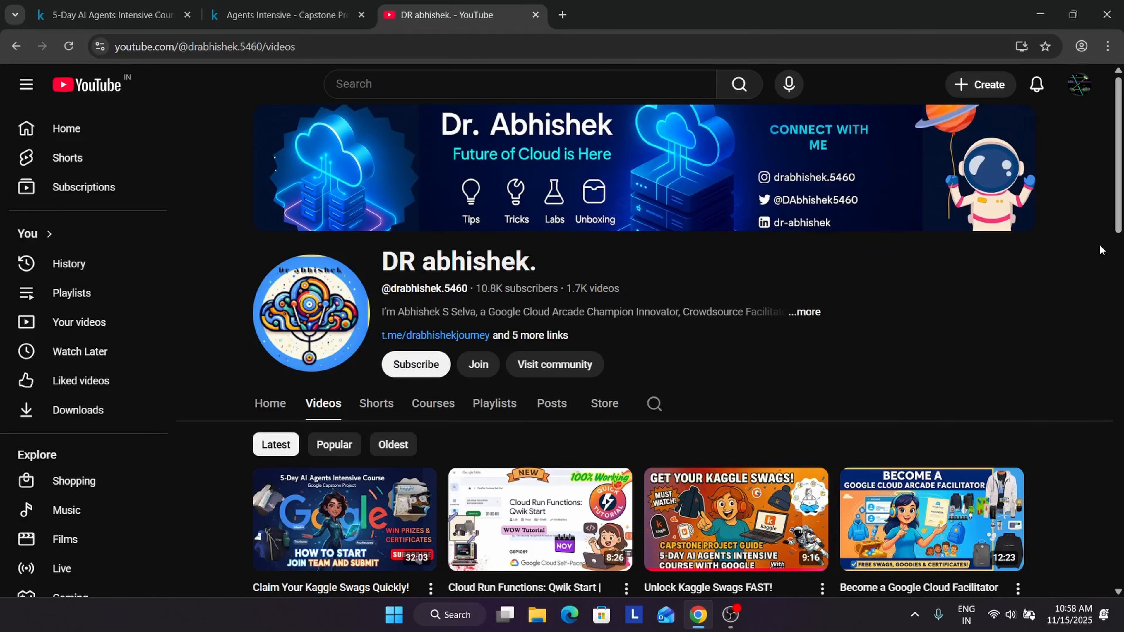
{"action": "mouse_move", "coordinate": [946, 313]}
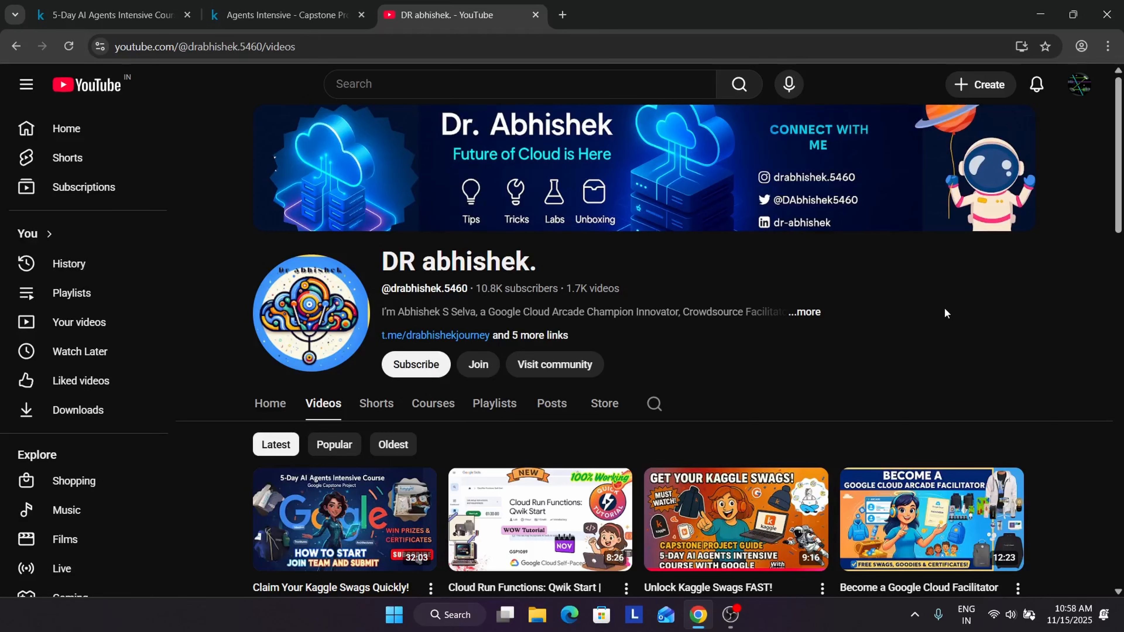
{"action": "mouse_move", "coordinate": [862, 345]}
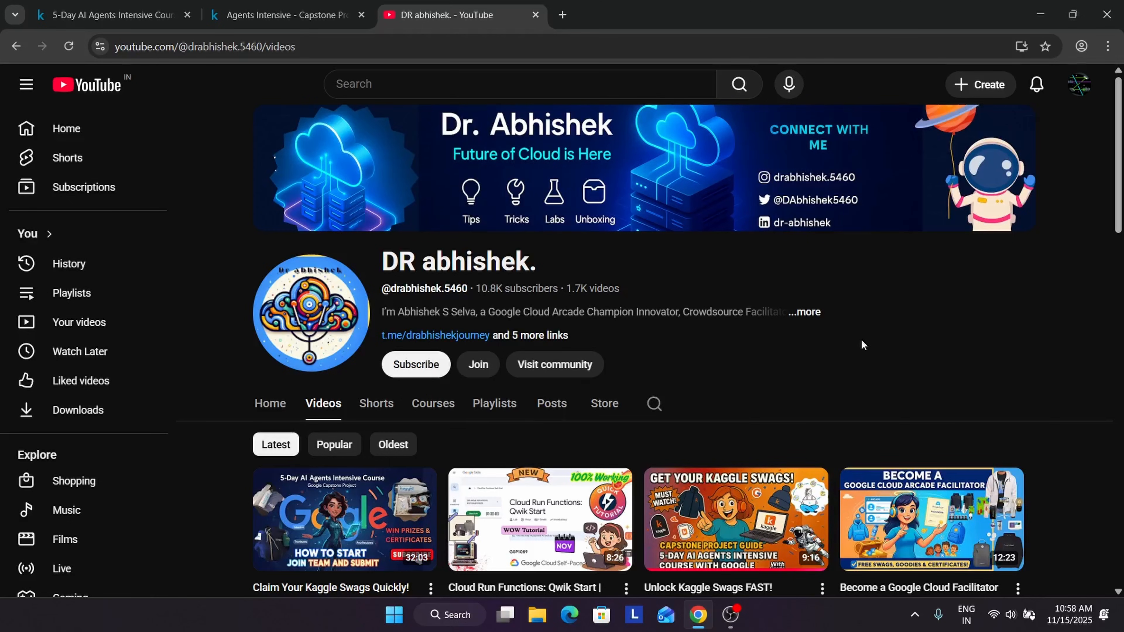
{"action": "mouse_move", "coordinate": [1000, 307]}
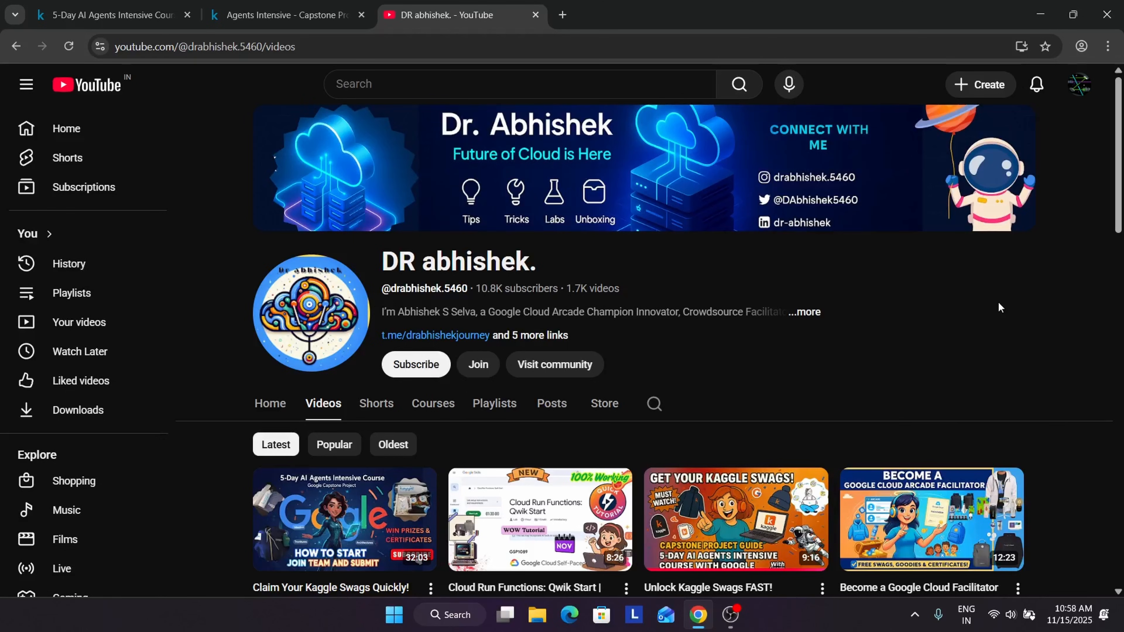
{"action": "mouse_move", "coordinate": [692, 381]}
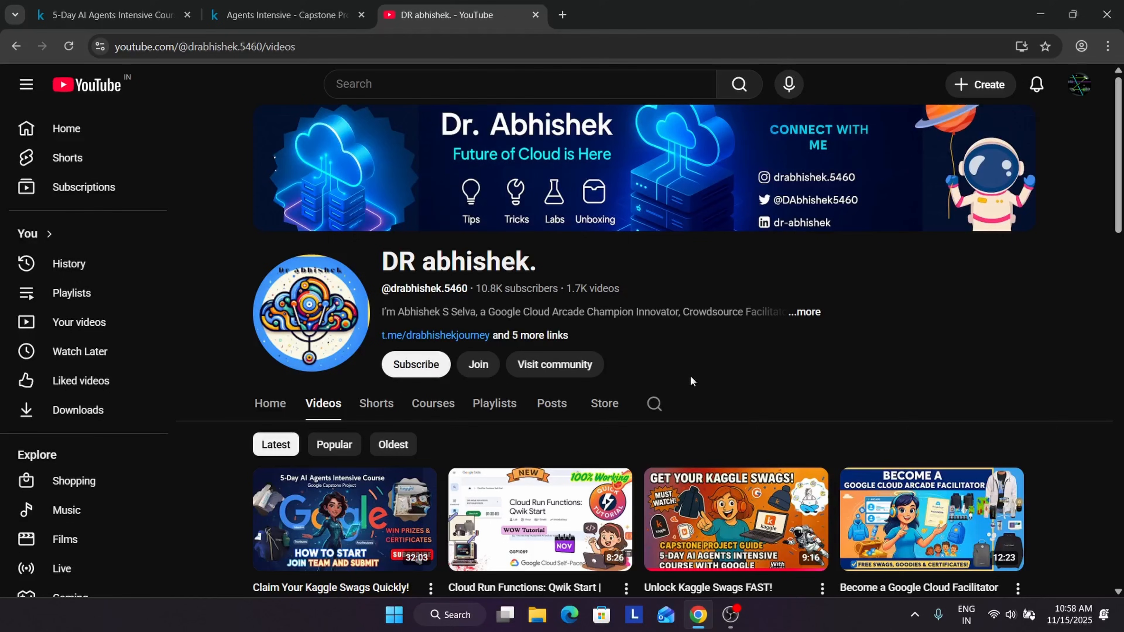
{"action": "mouse_move", "coordinate": [1036, 308]}
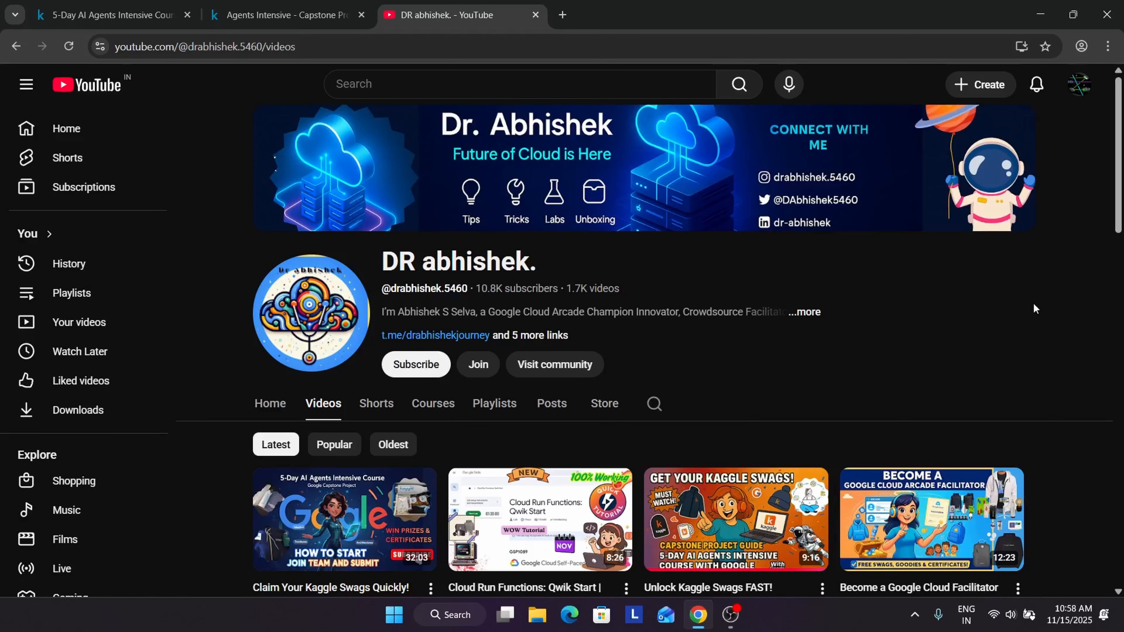
{"action": "mouse_move", "coordinate": [1031, 307]}
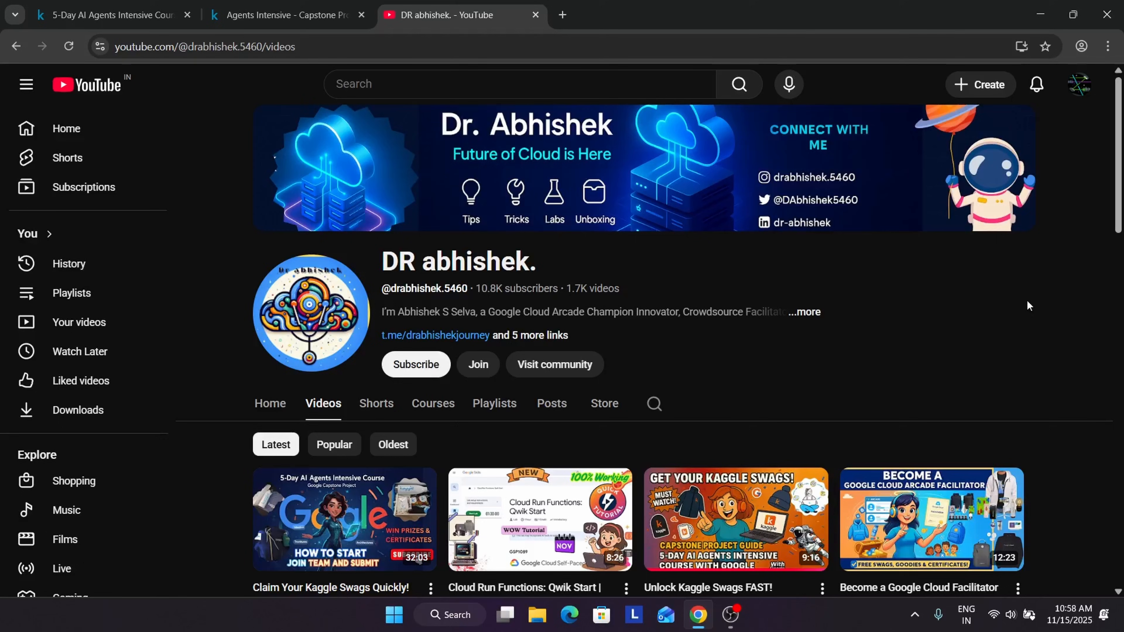
{"action": "mouse_move", "coordinate": [297, 505]}
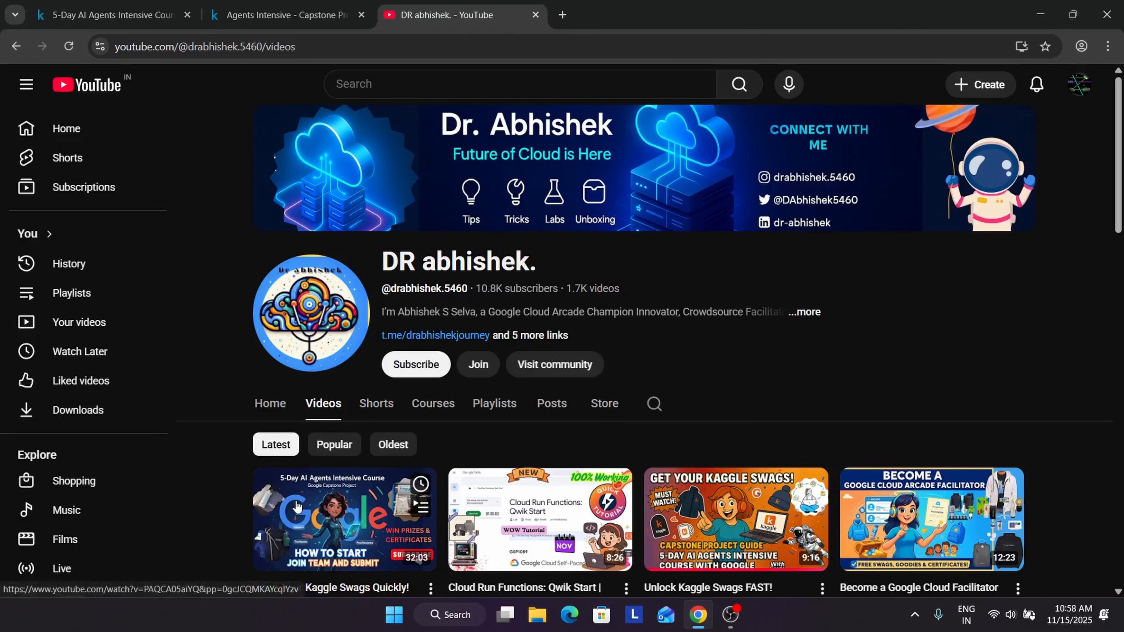
{"action": "mouse_move", "coordinate": [975, 395]}
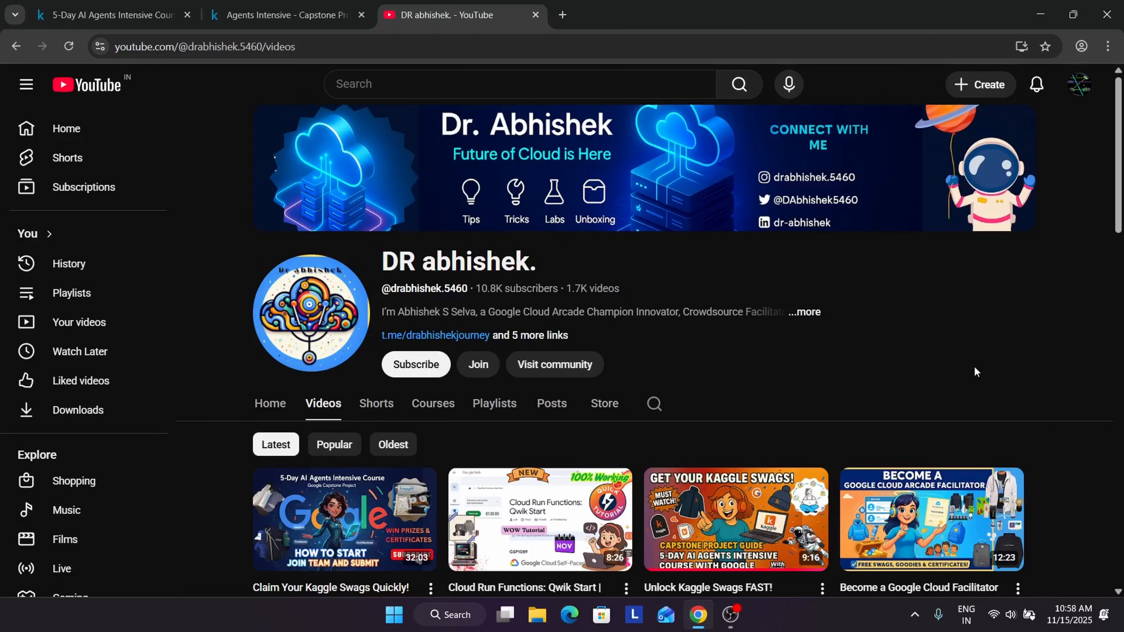
{"action": "mouse_move", "coordinate": [967, 345]}
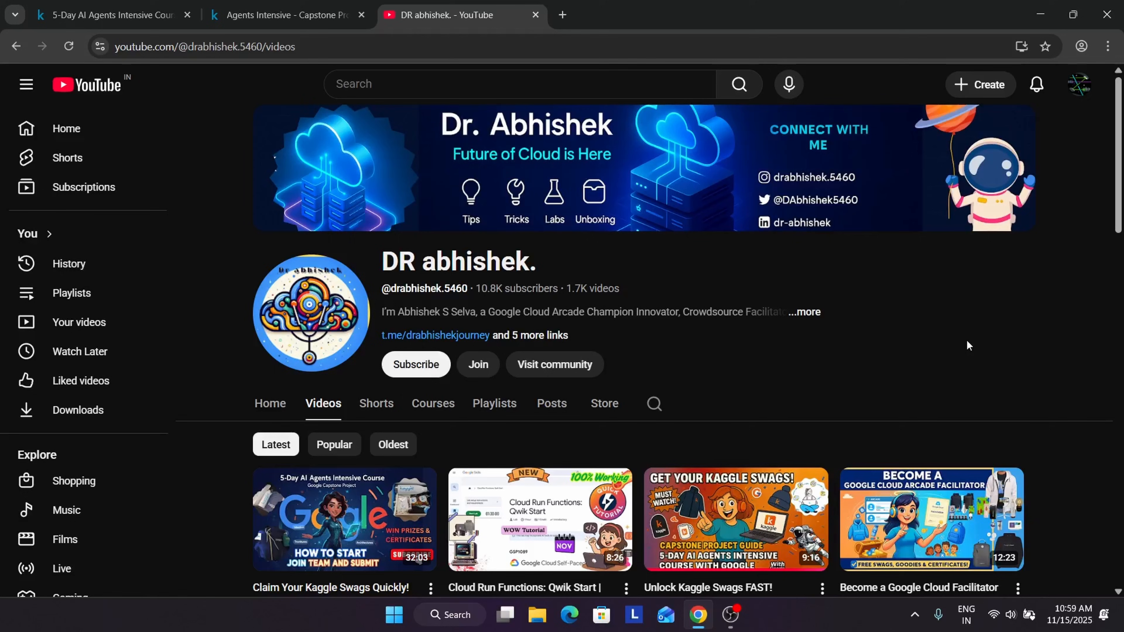
{"action": "left_click", "coordinate": [980, 85]}
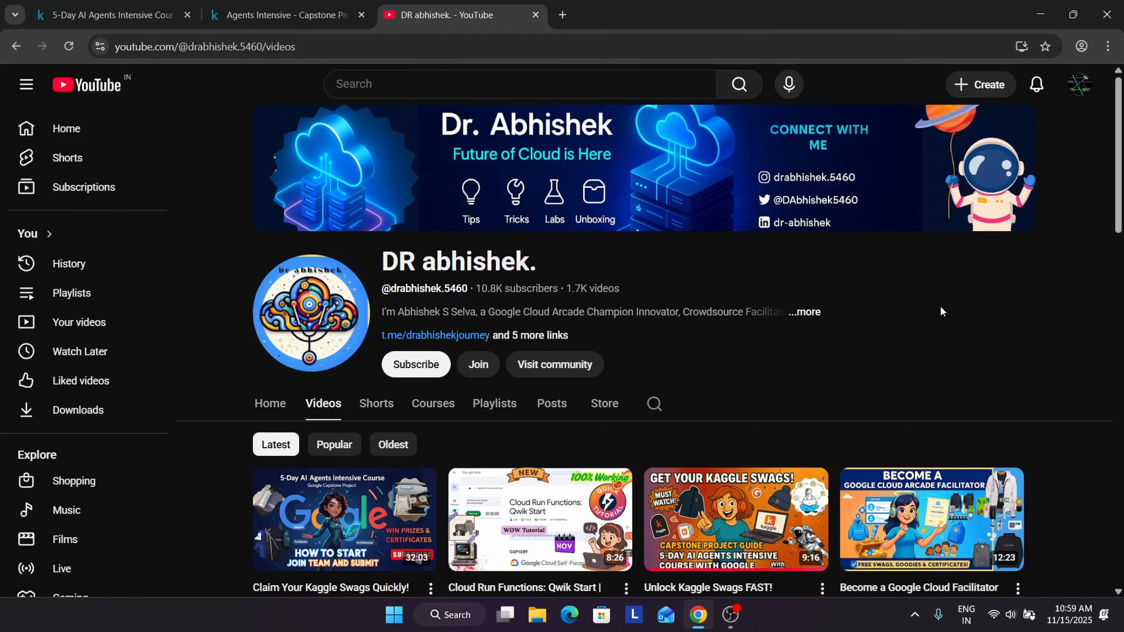
{"action": "left_click", "coordinate": [107, 14]}
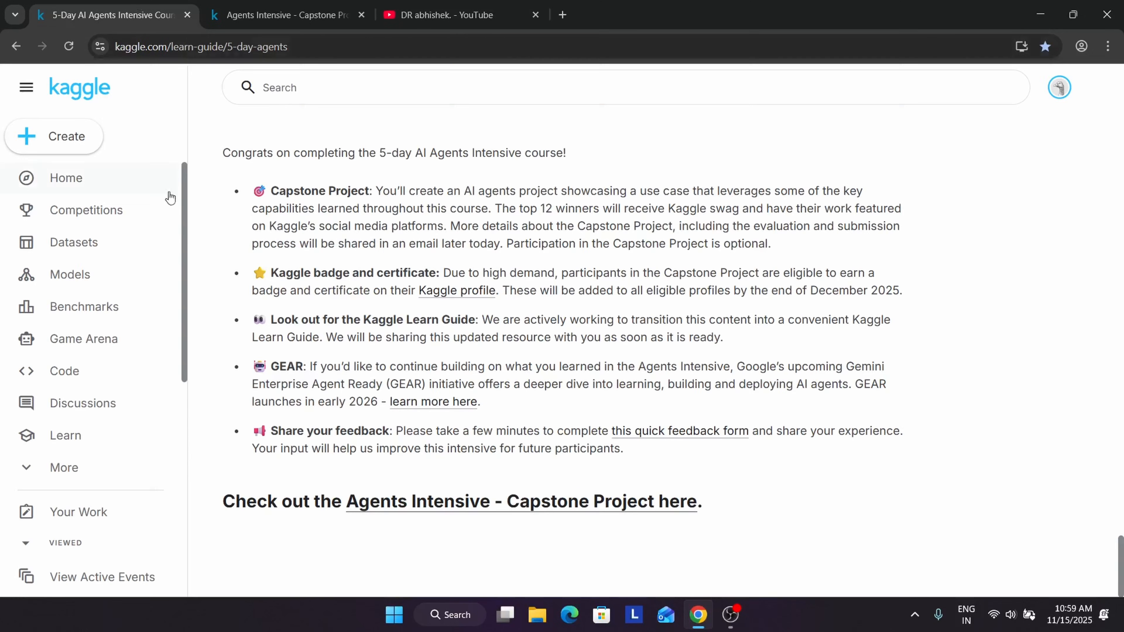
{"action": "mouse_move", "coordinate": [252, 188]}
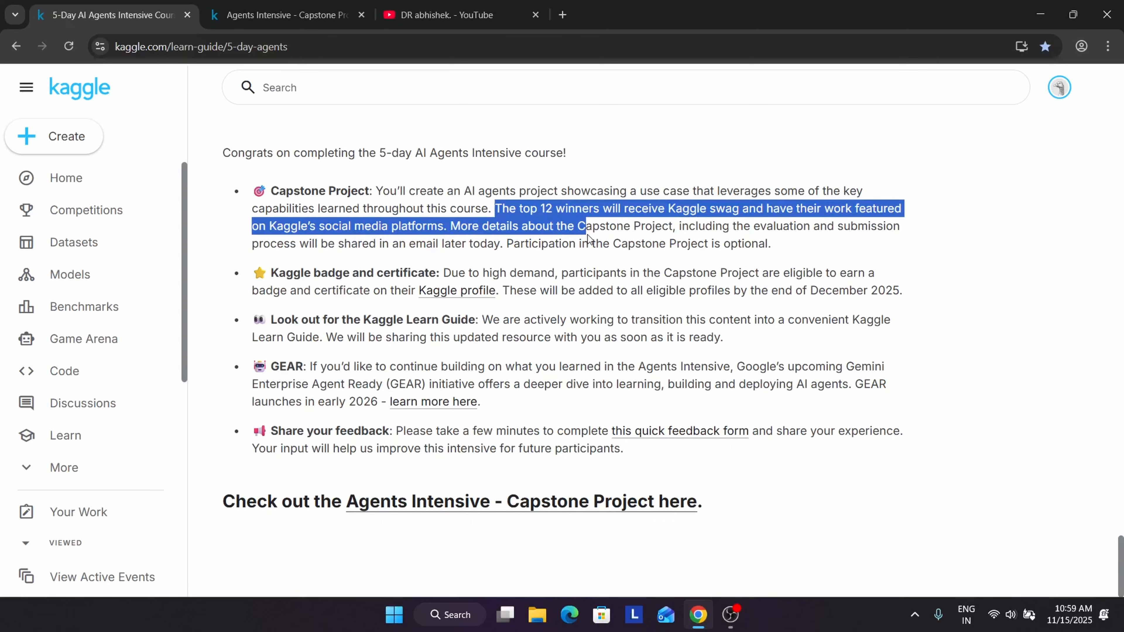
{"action": "mouse_move", "coordinate": [199, 6]}
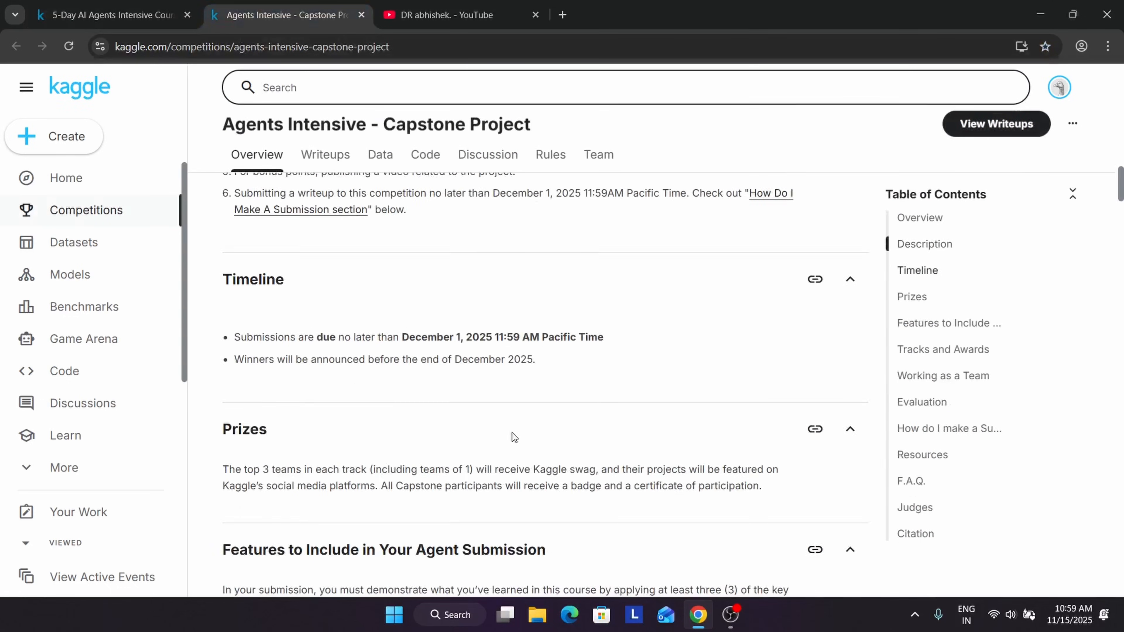
Step: Scroll through the Capstone Project competition's Overview description of the submission steps
{"action": "scroll", "scroll_direction": "up", "scroll_amount": 3}
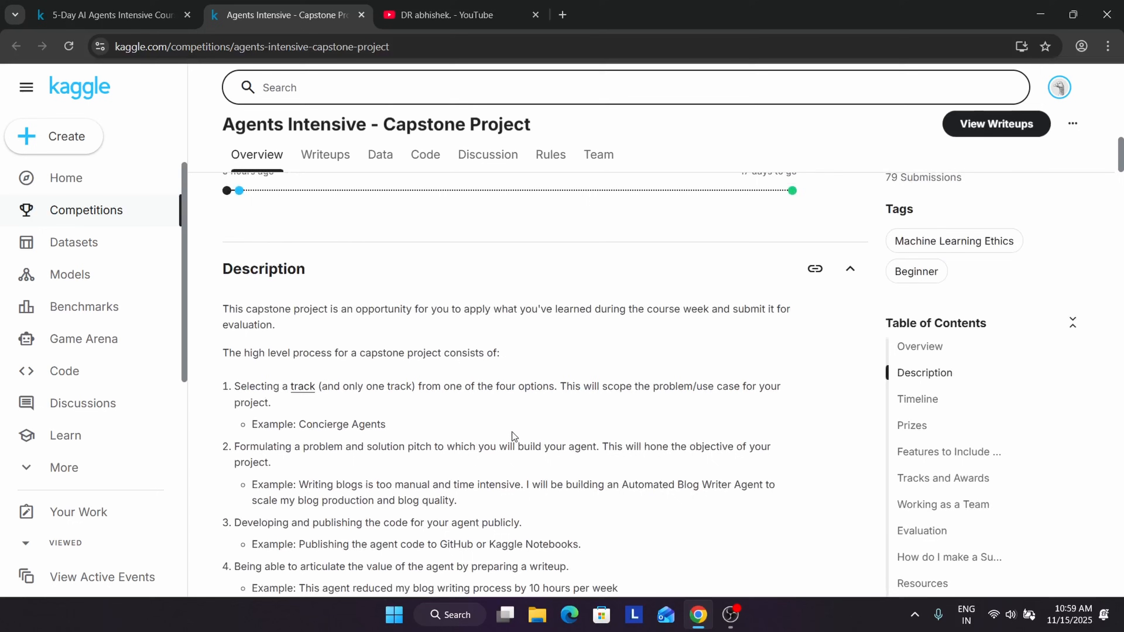
{"action": "scroll", "scroll_direction": "down", "scroll_amount": 3}
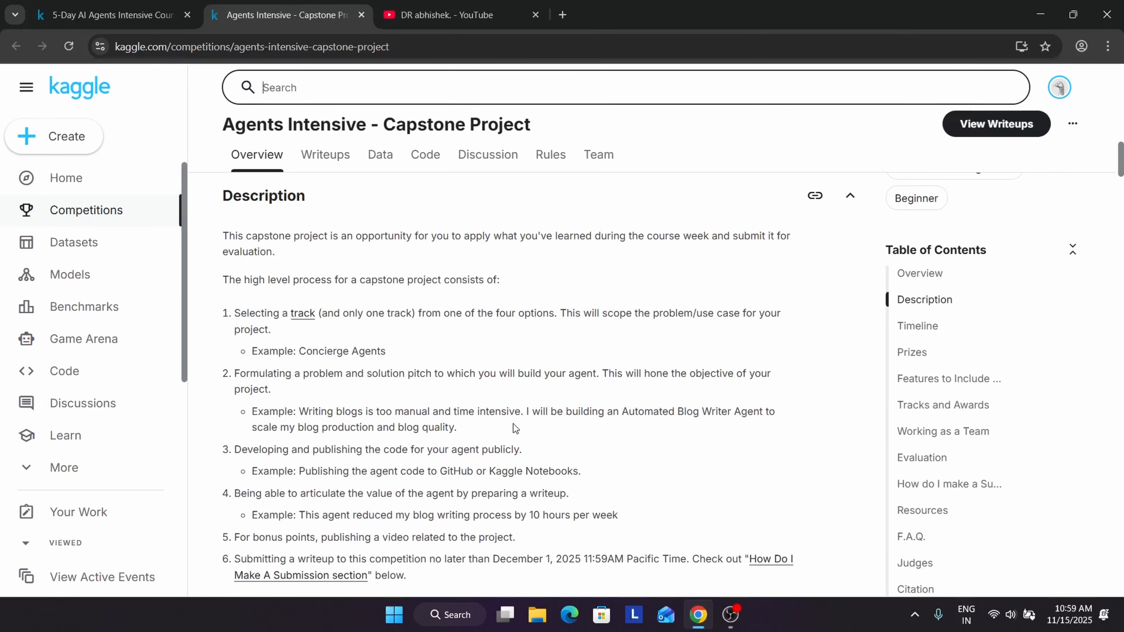
{"action": "scroll", "scroll_direction": "up", "scroll_amount": 3}
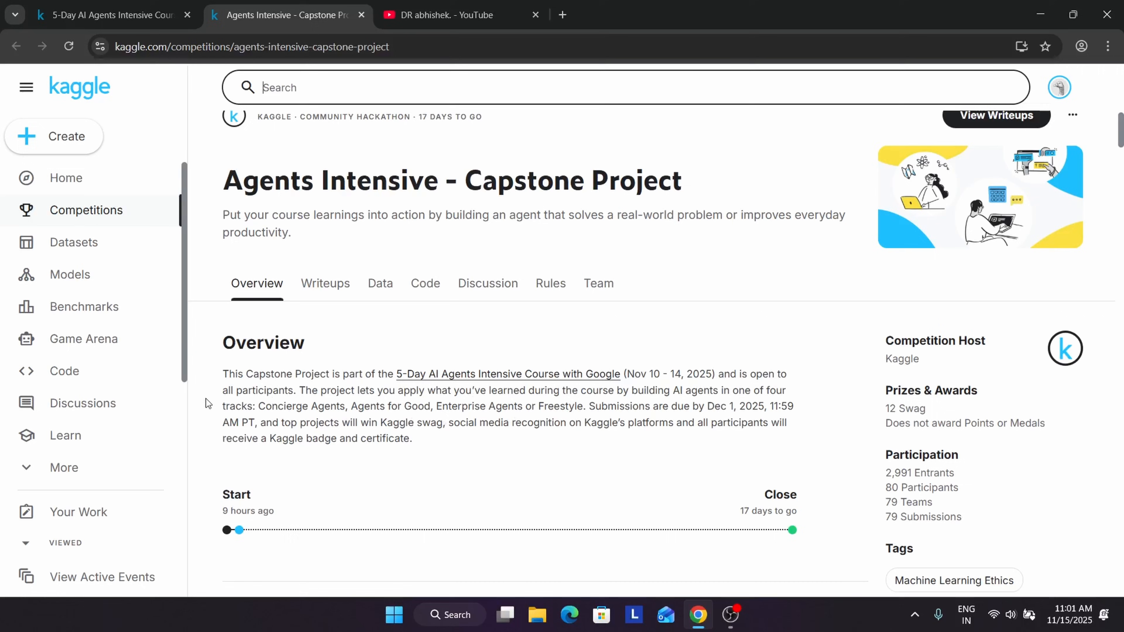
{"action": "mouse_move", "coordinate": [321, 402]}
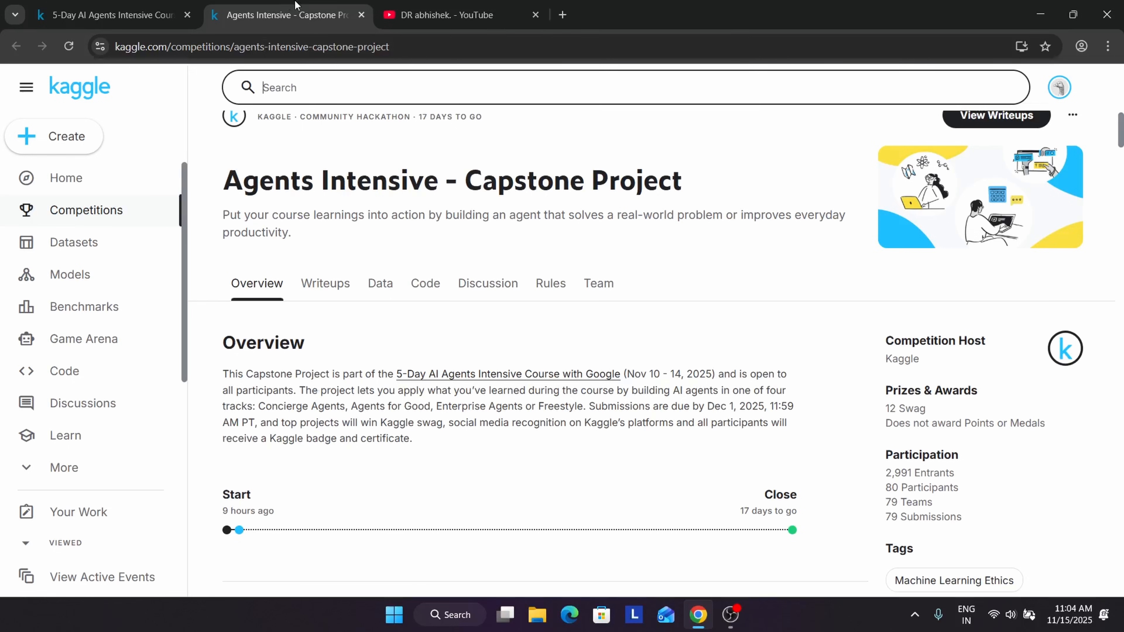
{"action": "left_click", "coordinate": [444, 14]}
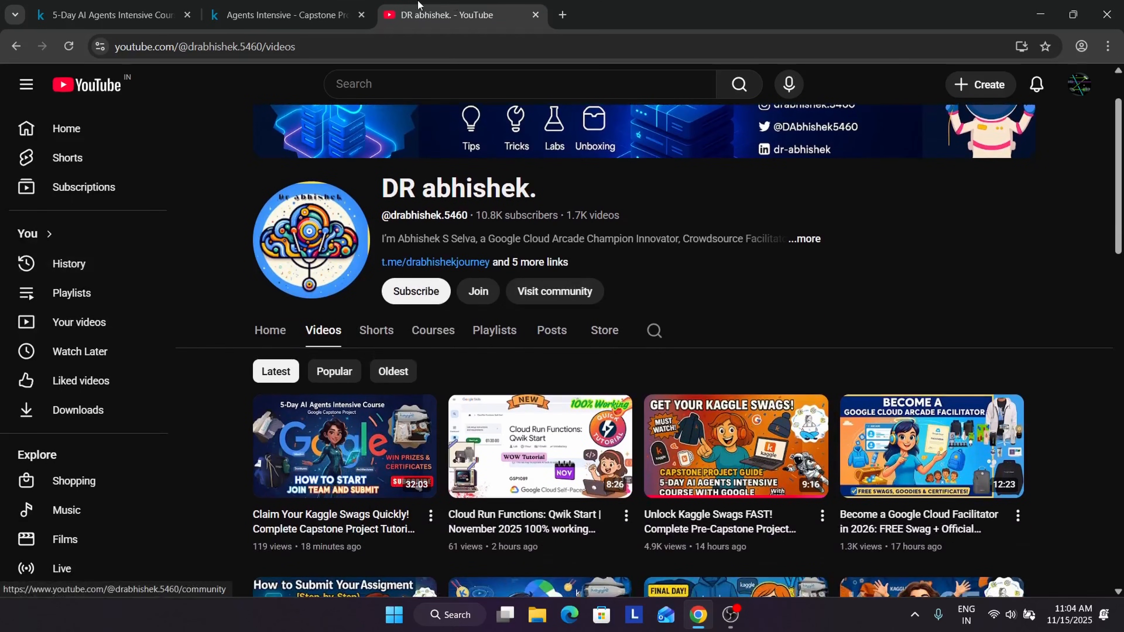
{"action": "left_click", "coordinate": [285, 14]}
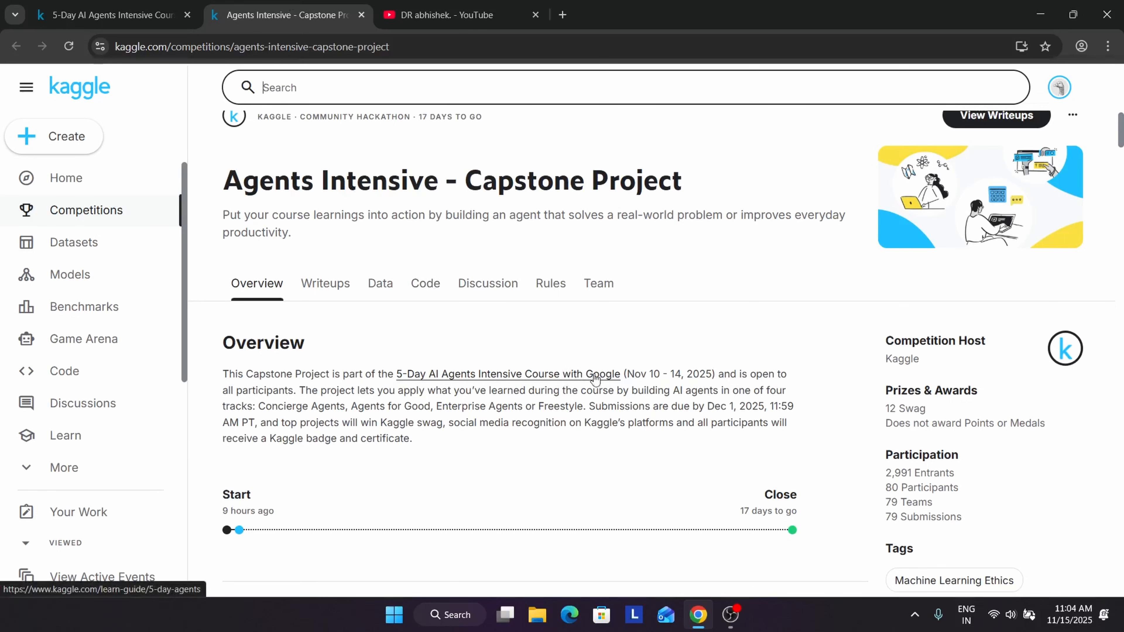
{"action": "mouse_move", "coordinate": [653, 386]}
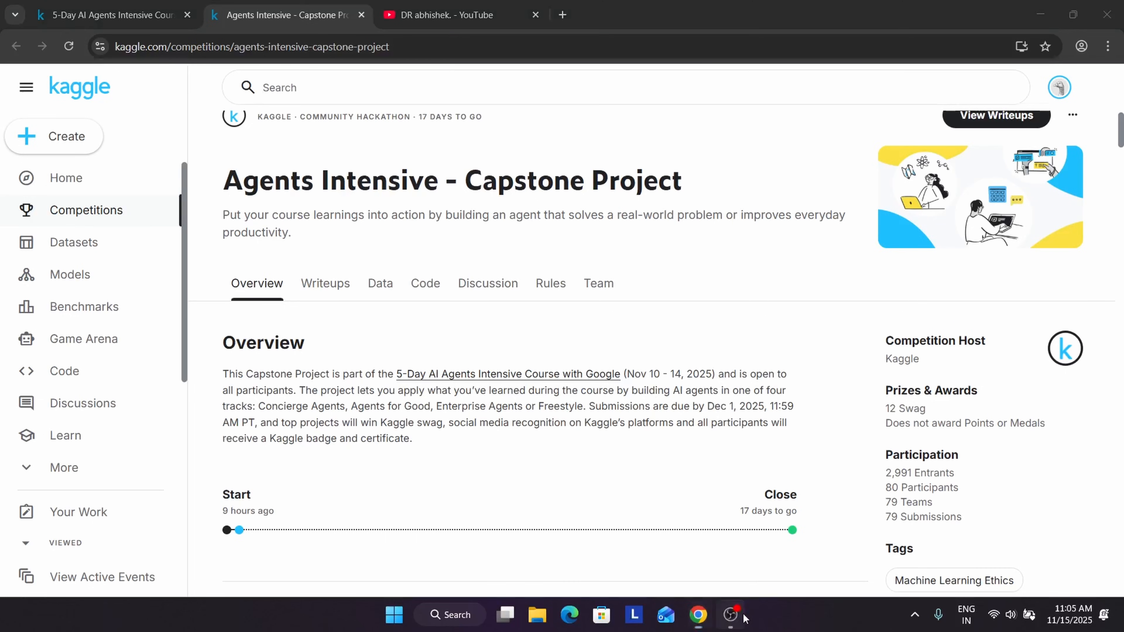
{"action": "mouse_move", "coordinate": [815, 484]}
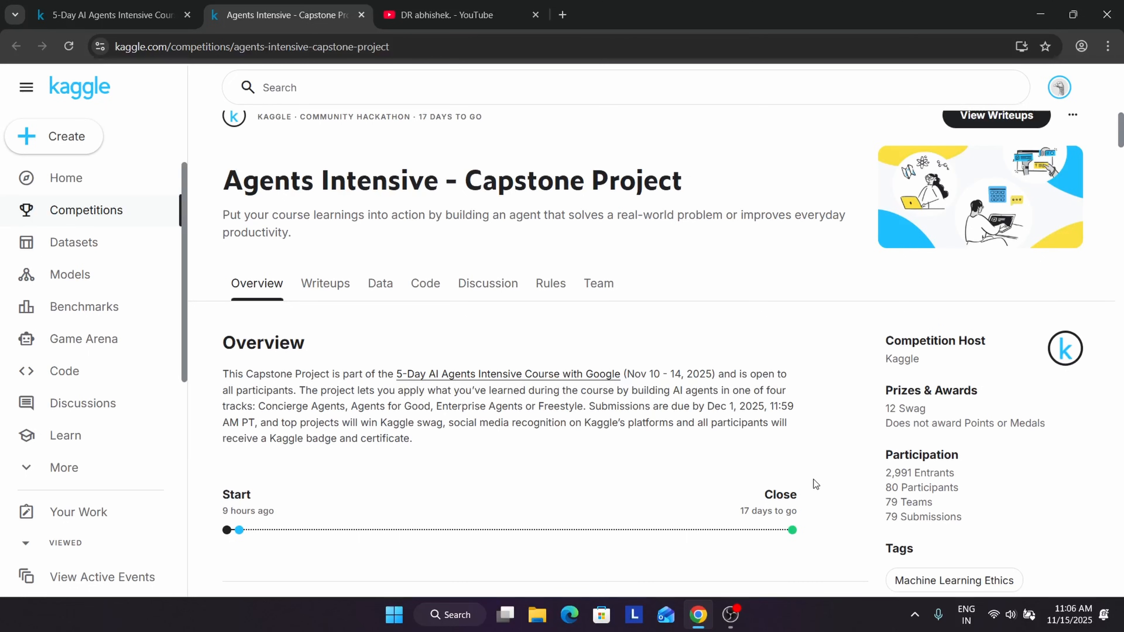
{"action": "mouse_move", "coordinate": [733, 524]}
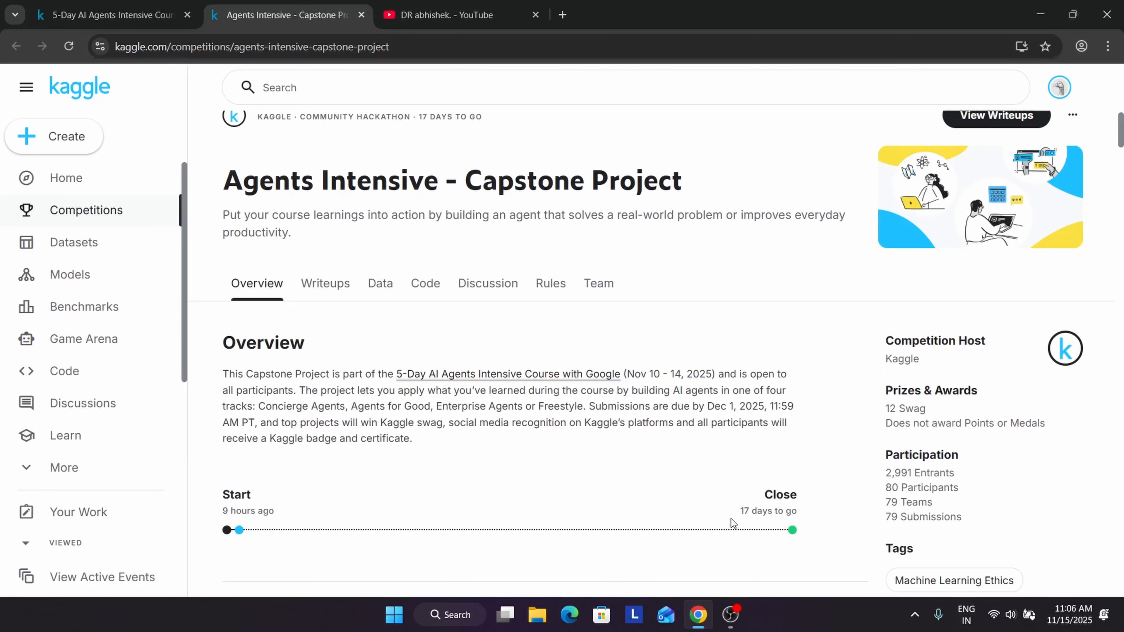